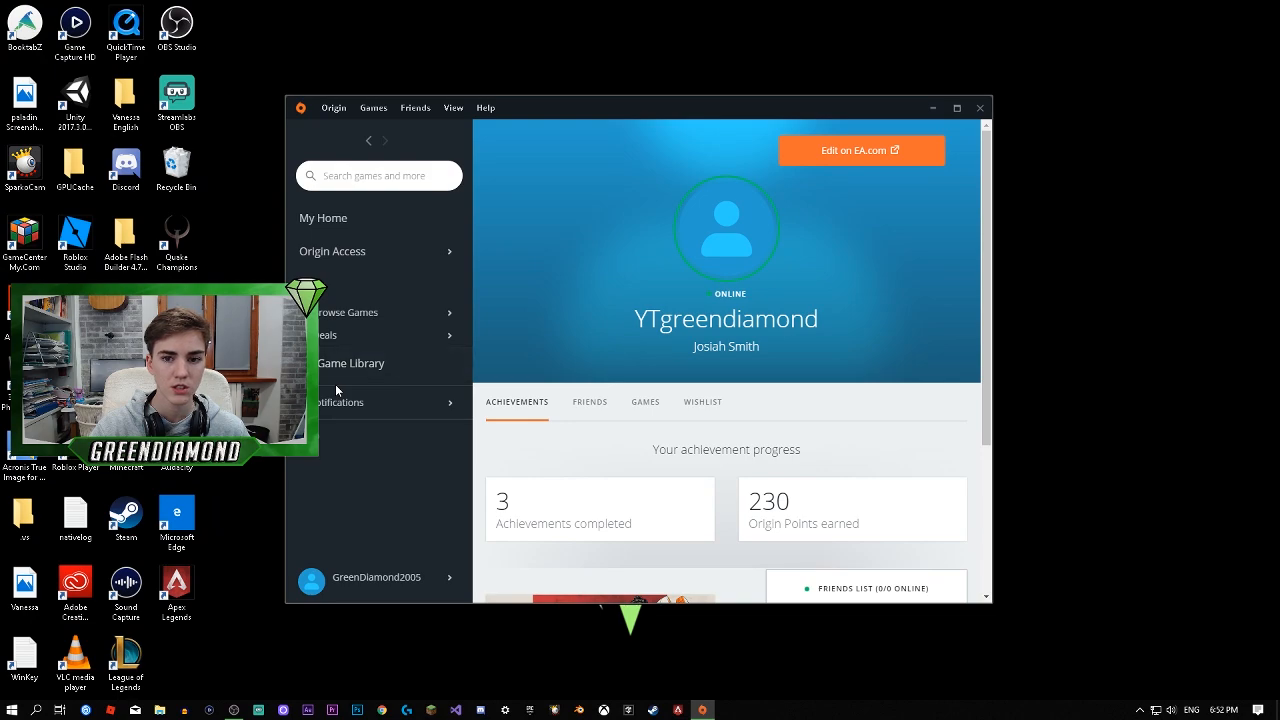
{"action": "mouse_move", "coordinate": [415, 476]}
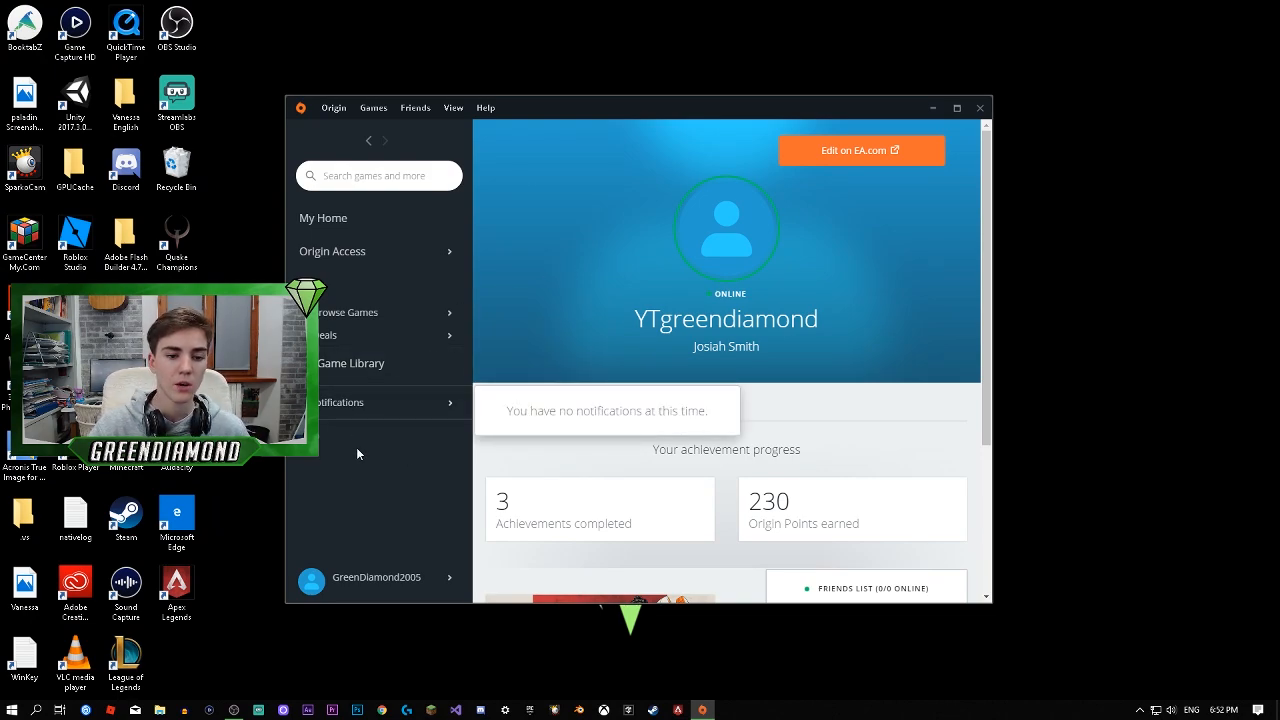
Dismiss notifications, check the account menu, and open Edit on EA.com for About Me
{"action": "left_click", "coordinate": [378, 581]}
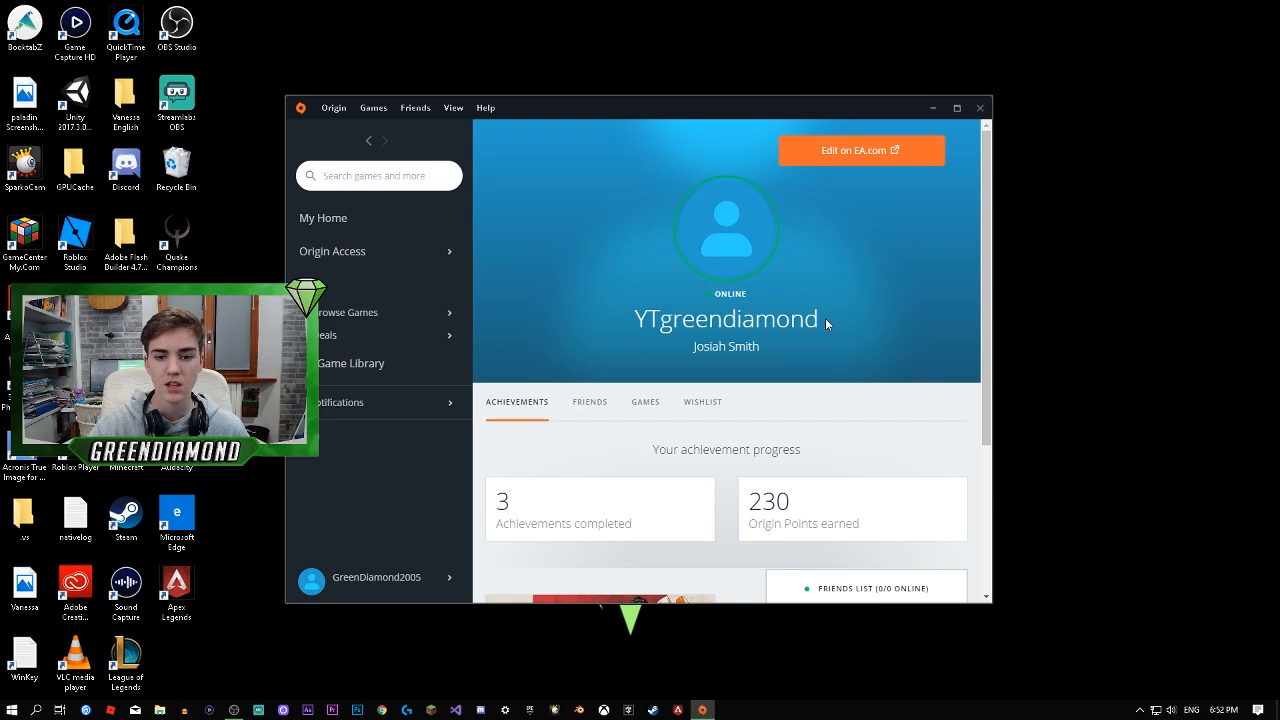
{"action": "left_click", "coordinate": [377, 577]}
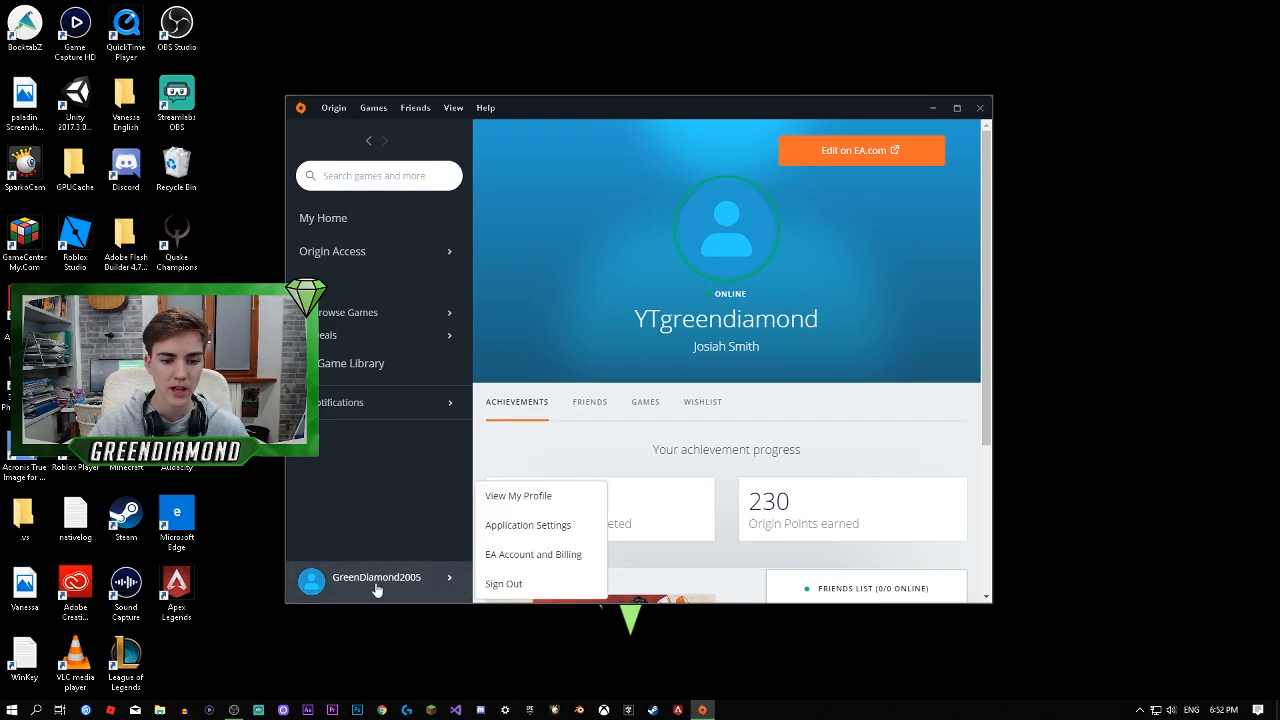
{"action": "mouse_move", "coordinate": [405, 593]}
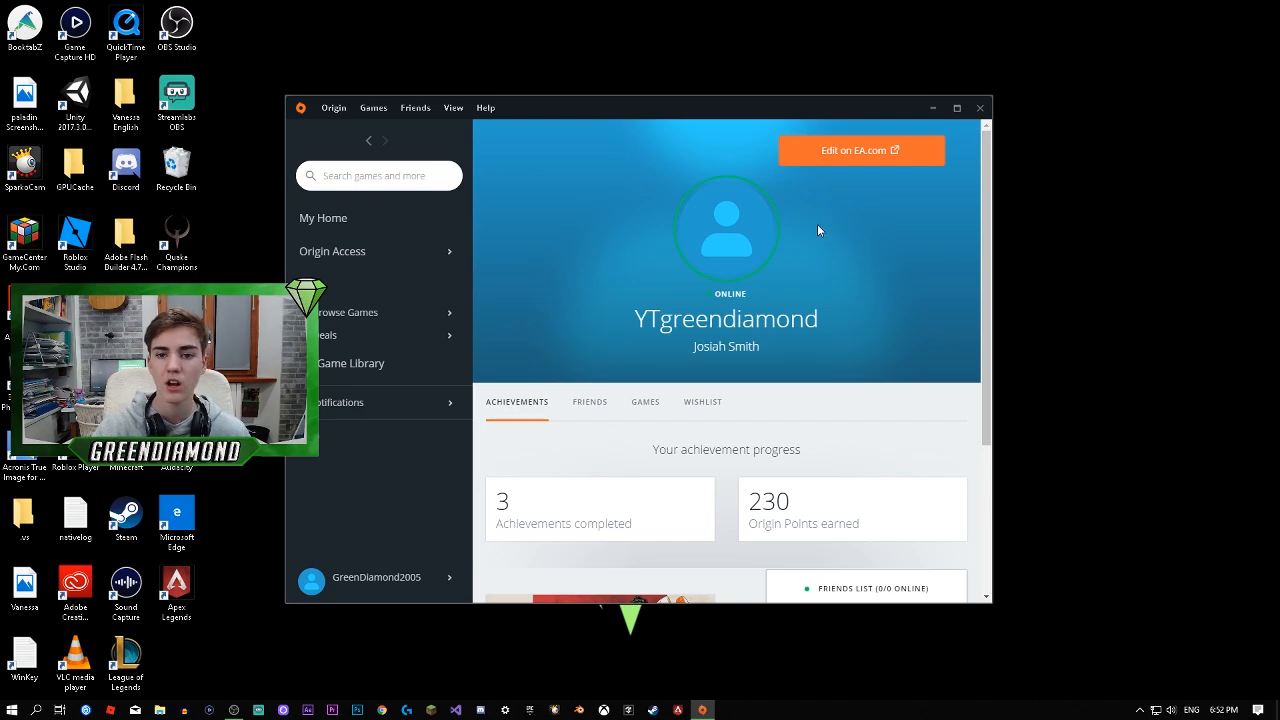
{"action": "mouse_move", "coordinate": [828, 157]}
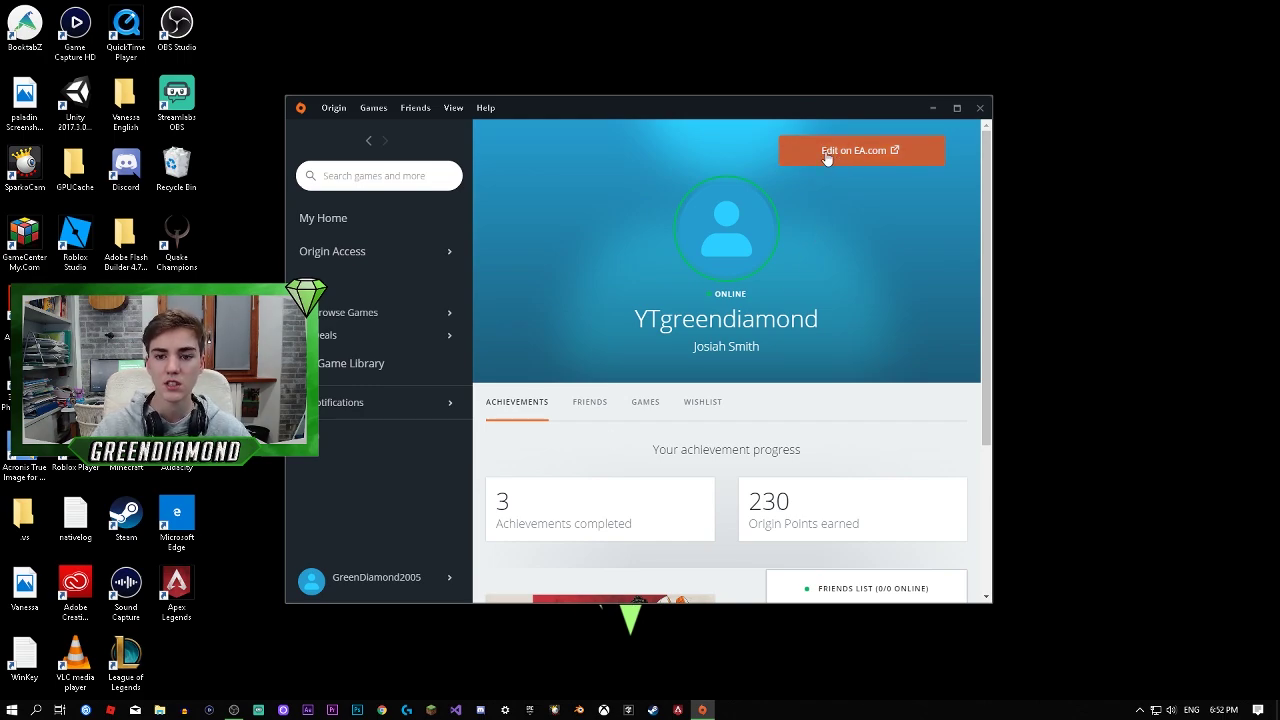
{"action": "mouse_move", "coordinate": [884, 155]}
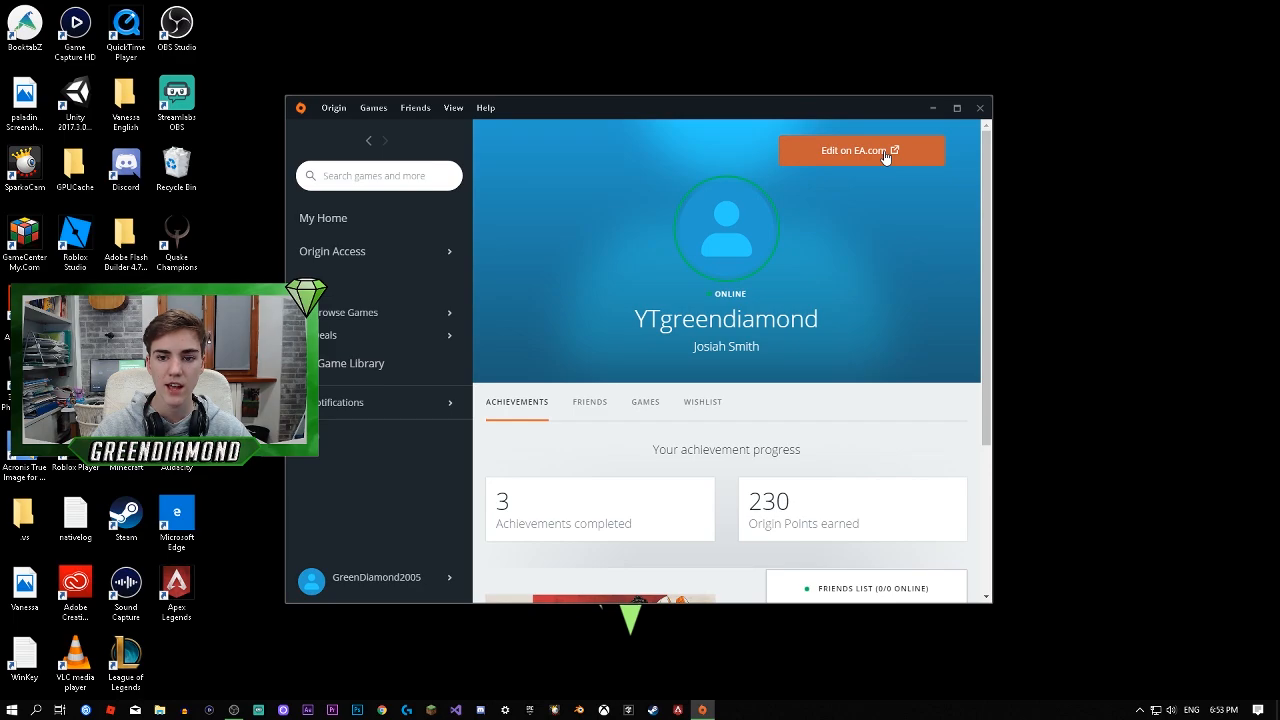
{"action": "left_click", "coordinate": [855, 150]}
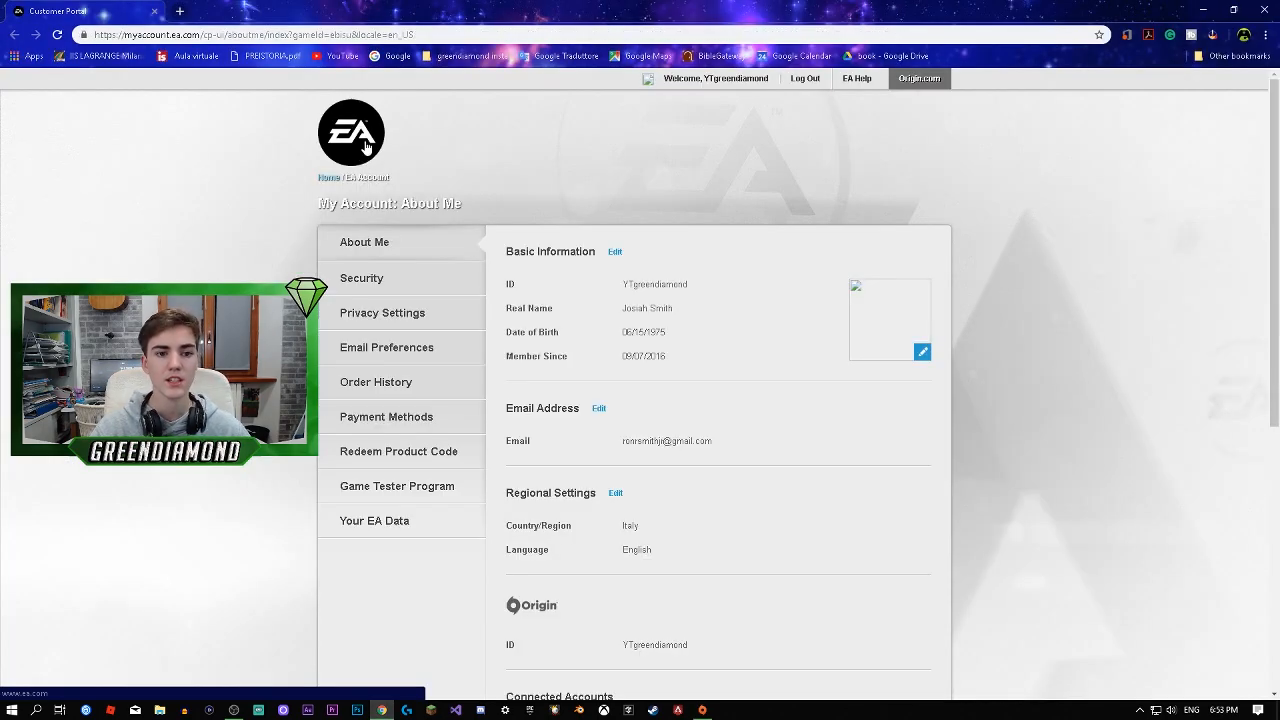
{"action": "mouse_move", "coordinate": [615, 252]}
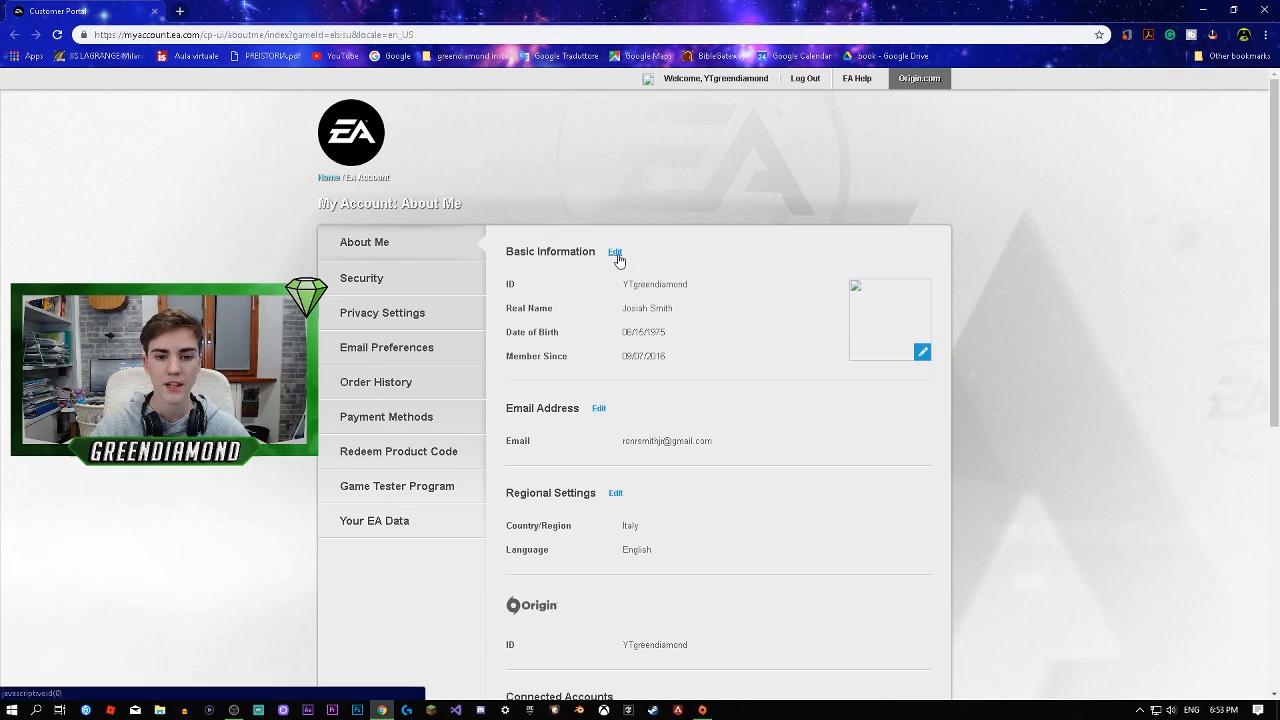
Edit Basic Information and save the account ID as YTgreendiamond
{"action": "left_click", "coordinate": [615, 251]}
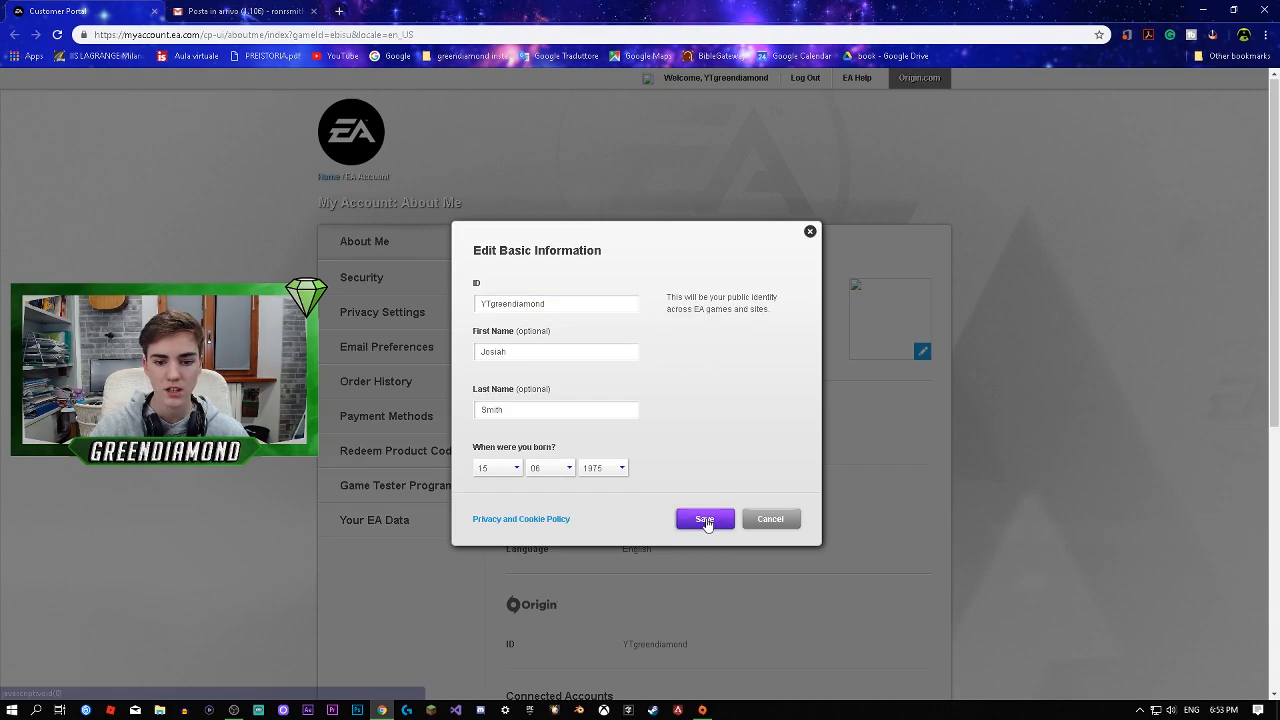
{"action": "left_click", "coordinate": [704, 518]}
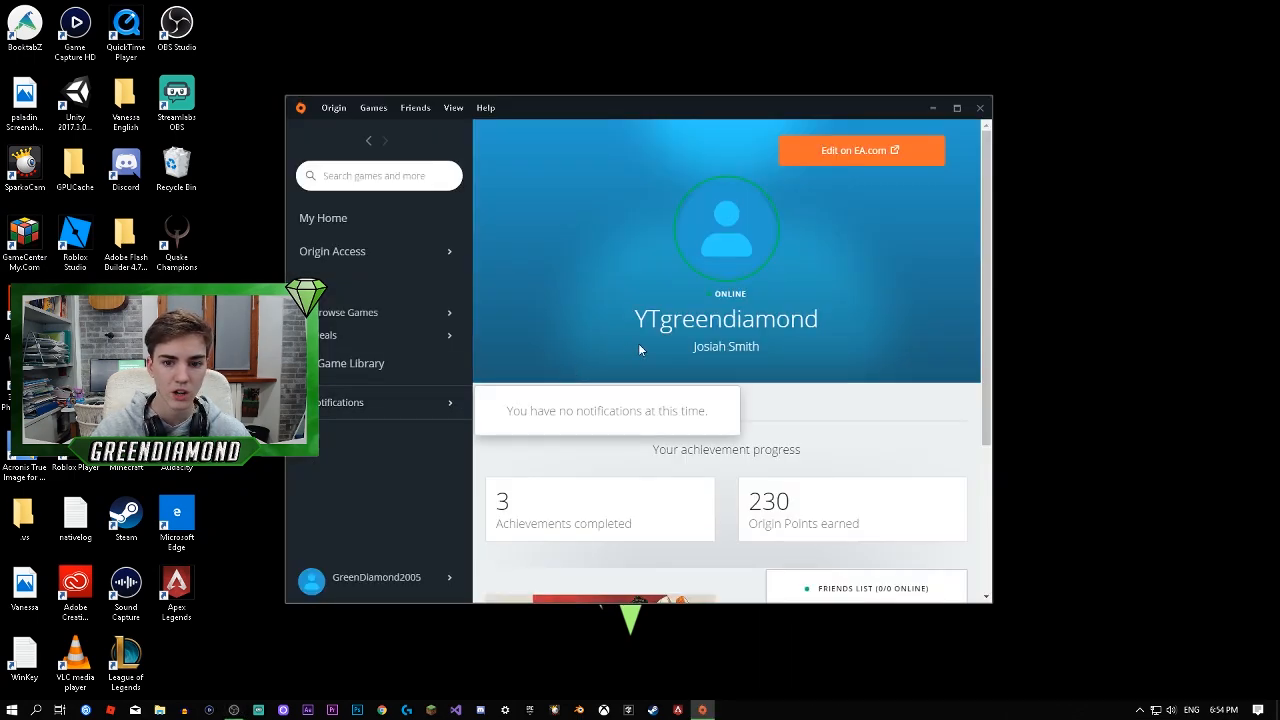
{"action": "left_click", "coordinate": [378, 578]}
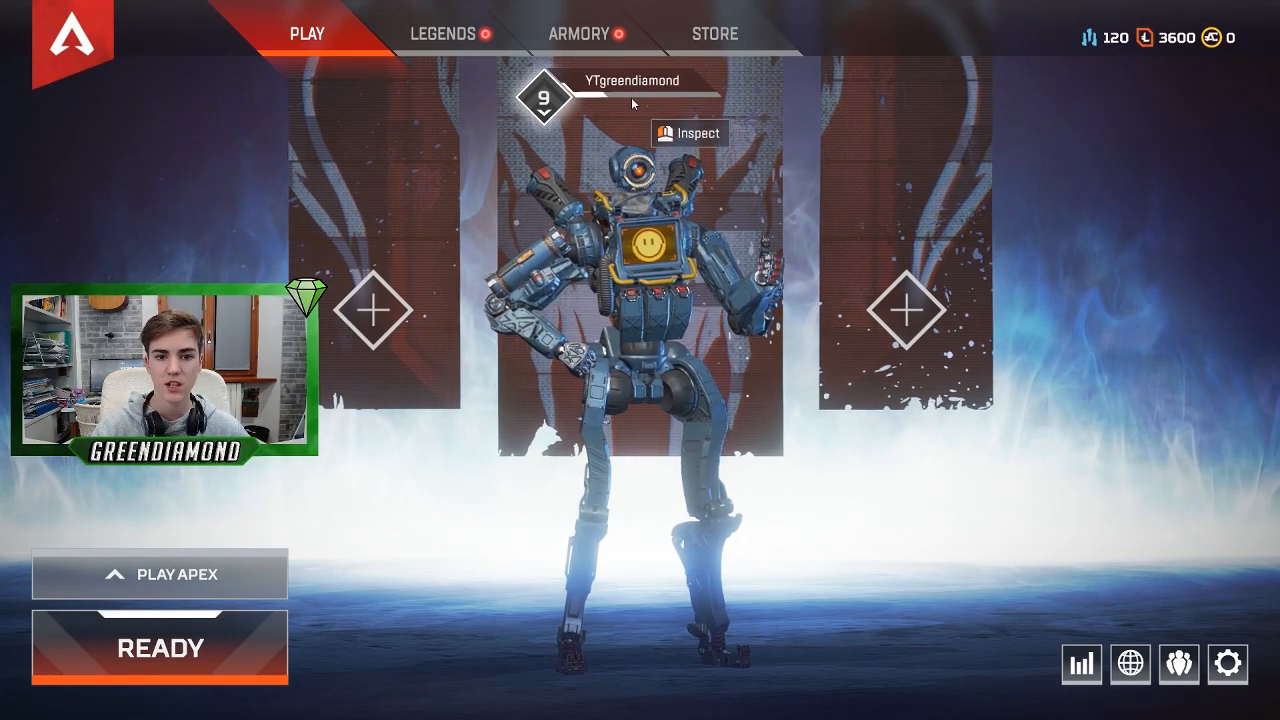
Inspect the YTgreendiamond player banner in the Apex Legends lobby
{"action": "left_click", "coordinate": [689, 133]}
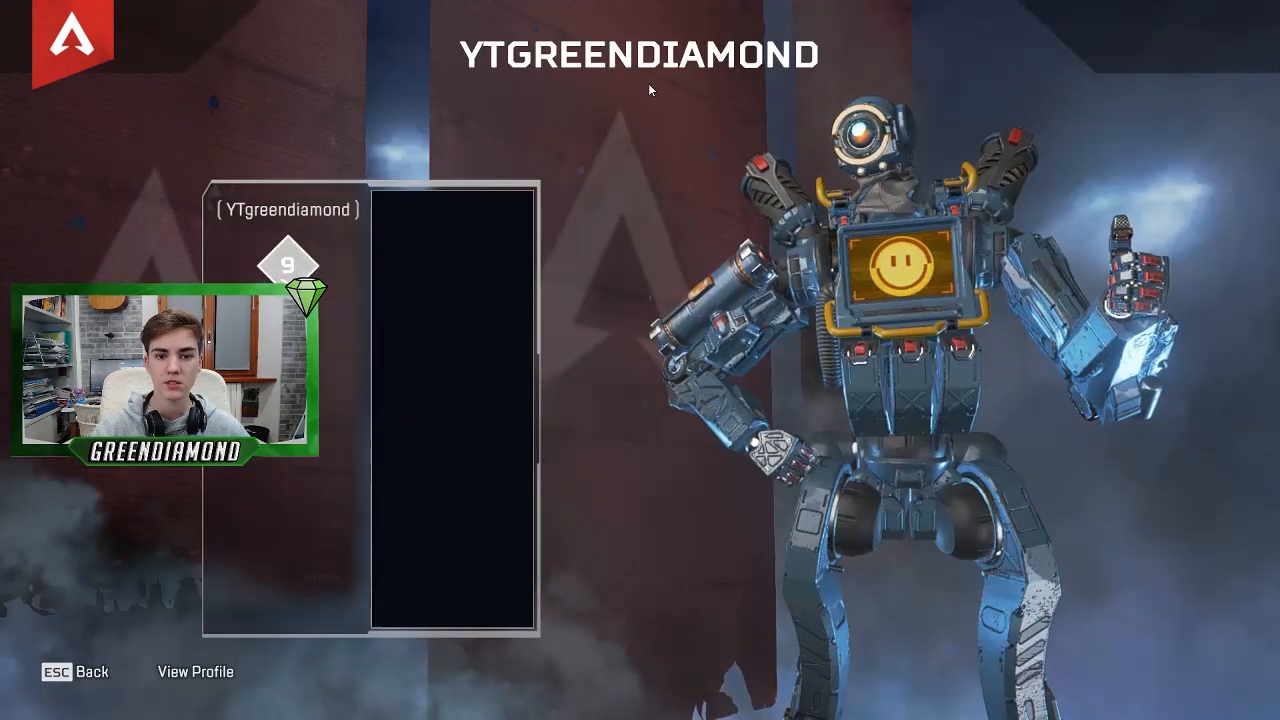